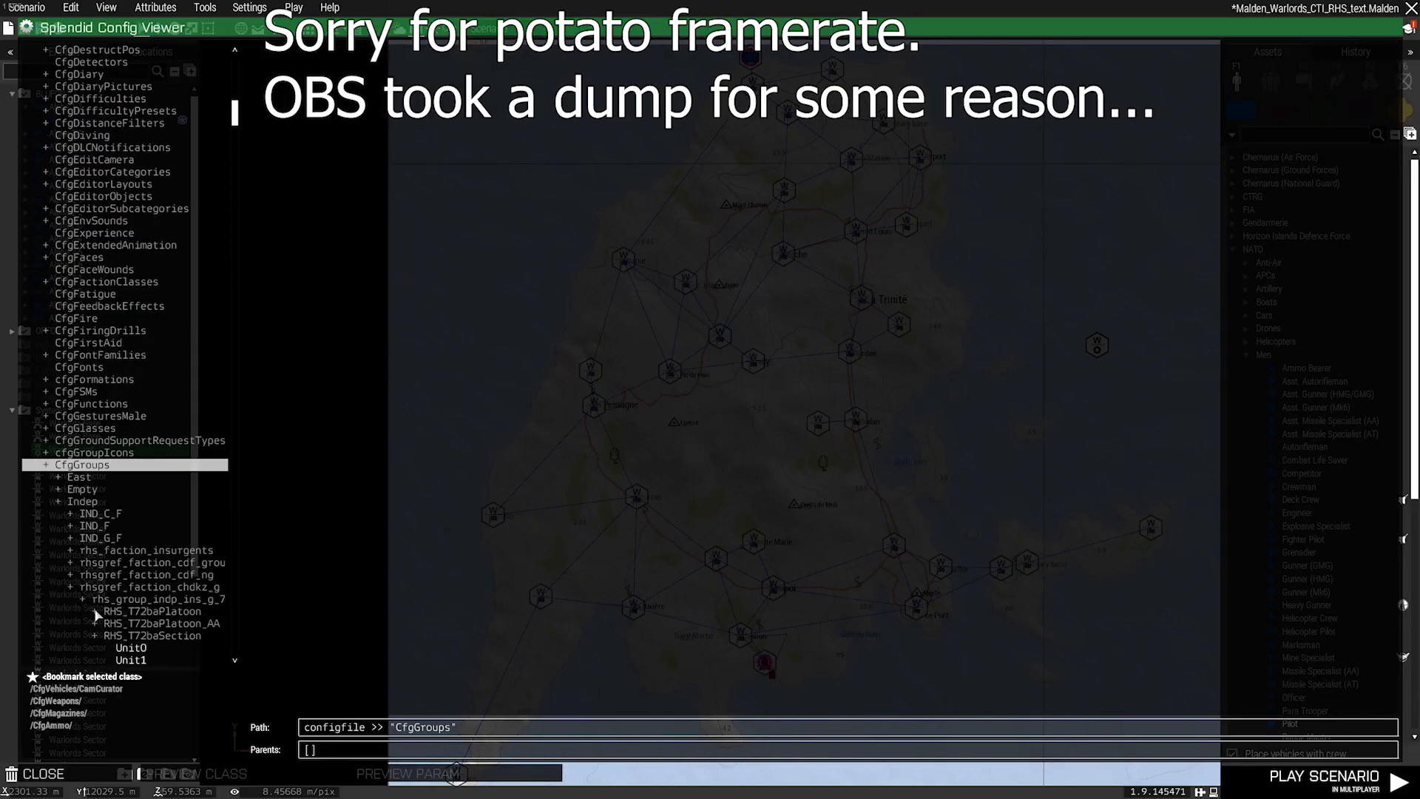
Step: Expand the West groups in the config viewer to reach the woodland USMC recon infantry team
scroll("down", 3)
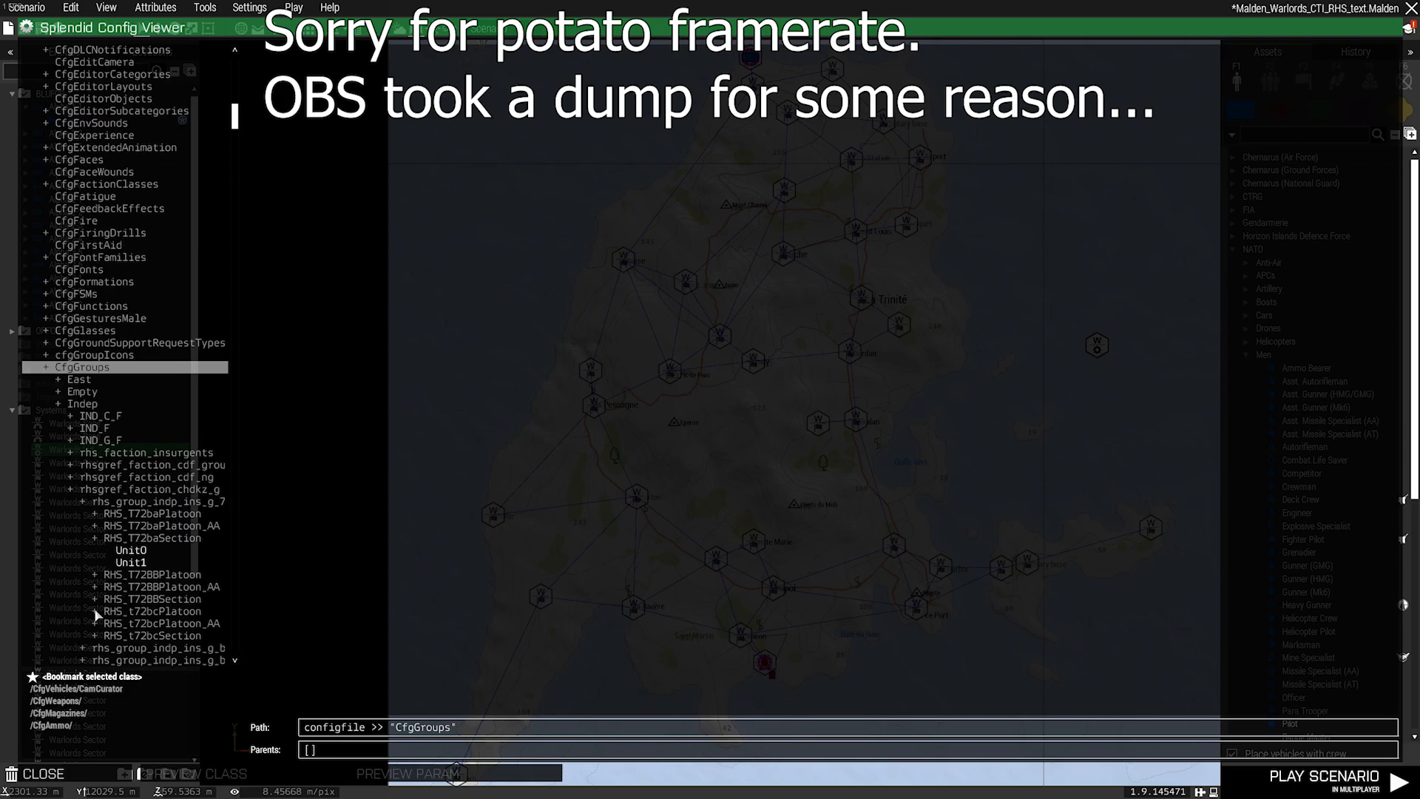
left_click(71, 231)
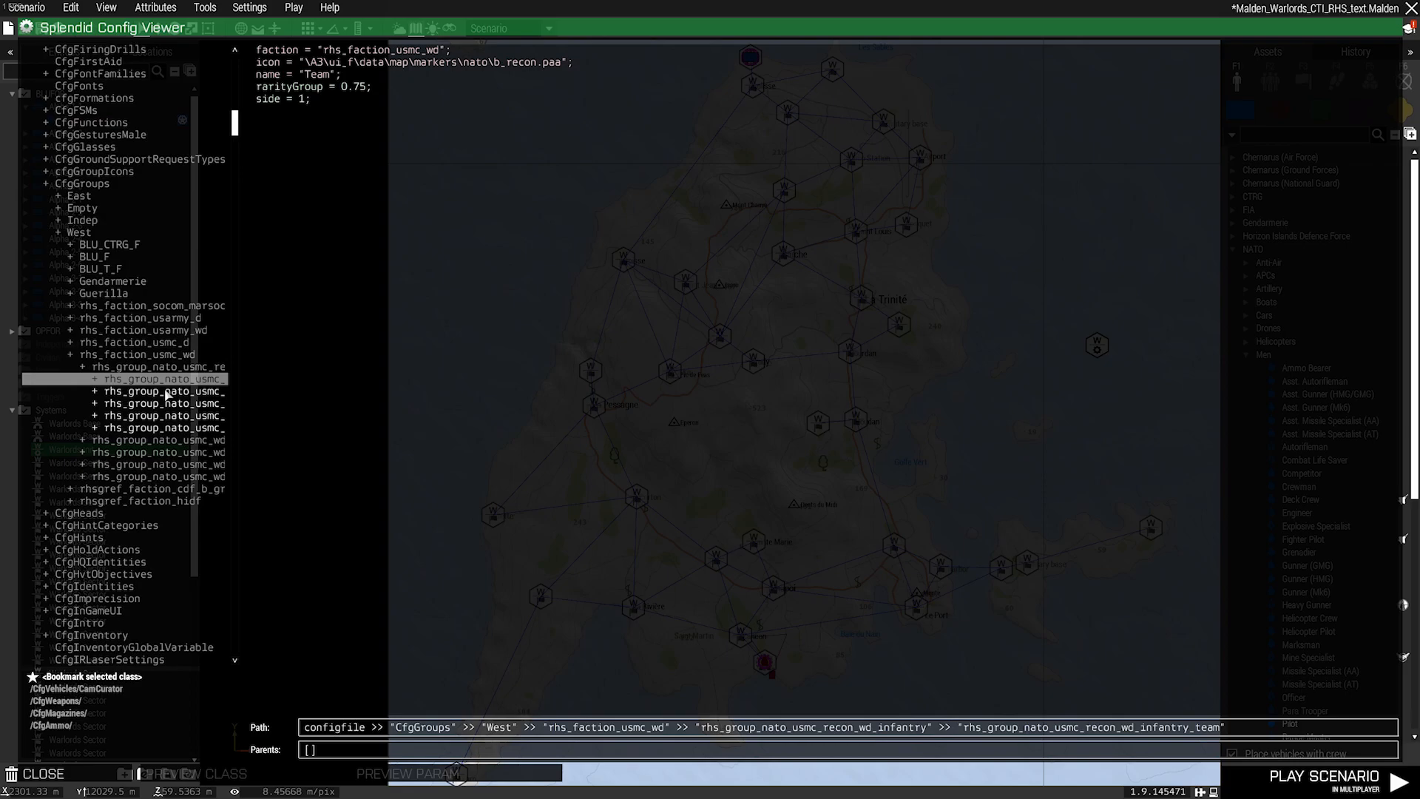
Step: Select rhs_group_nato_usmc_wd_RG33 under rhs_faction_usmc_wd to display its config path
left_click(163, 414)
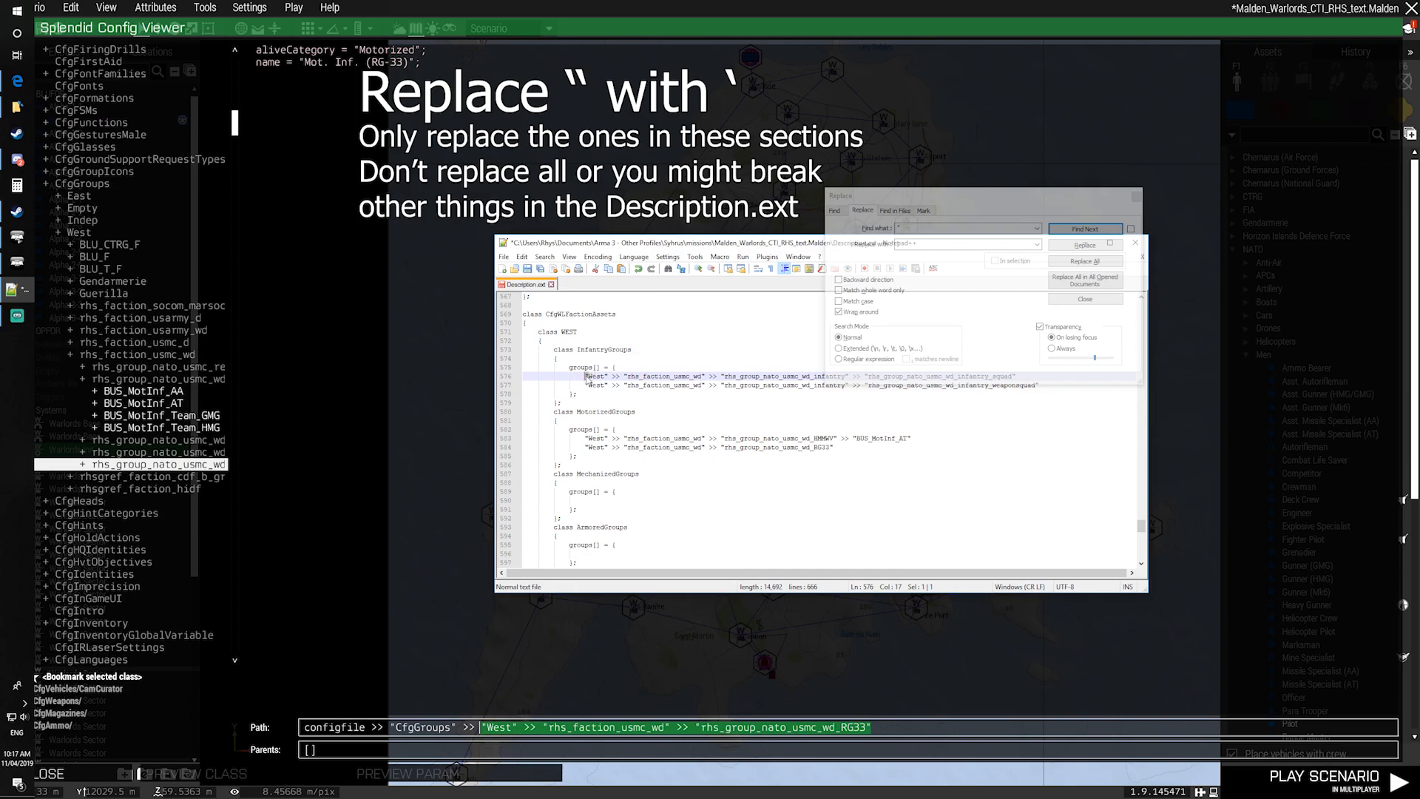
Step: Replace the double quotes with apostrophes in the infantry and motorized group paths, then close Replace
left_click(1086, 244)
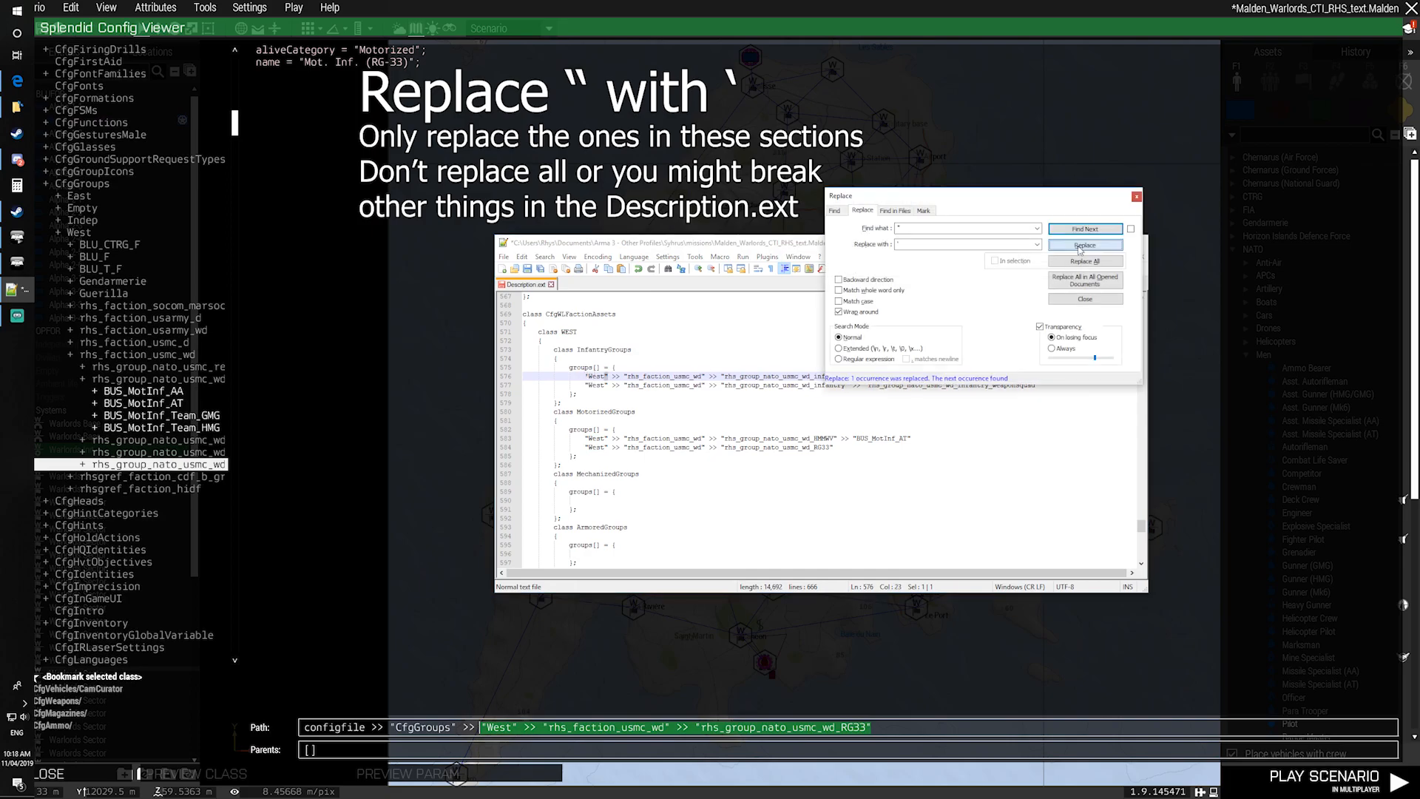
left_click(1086, 246)
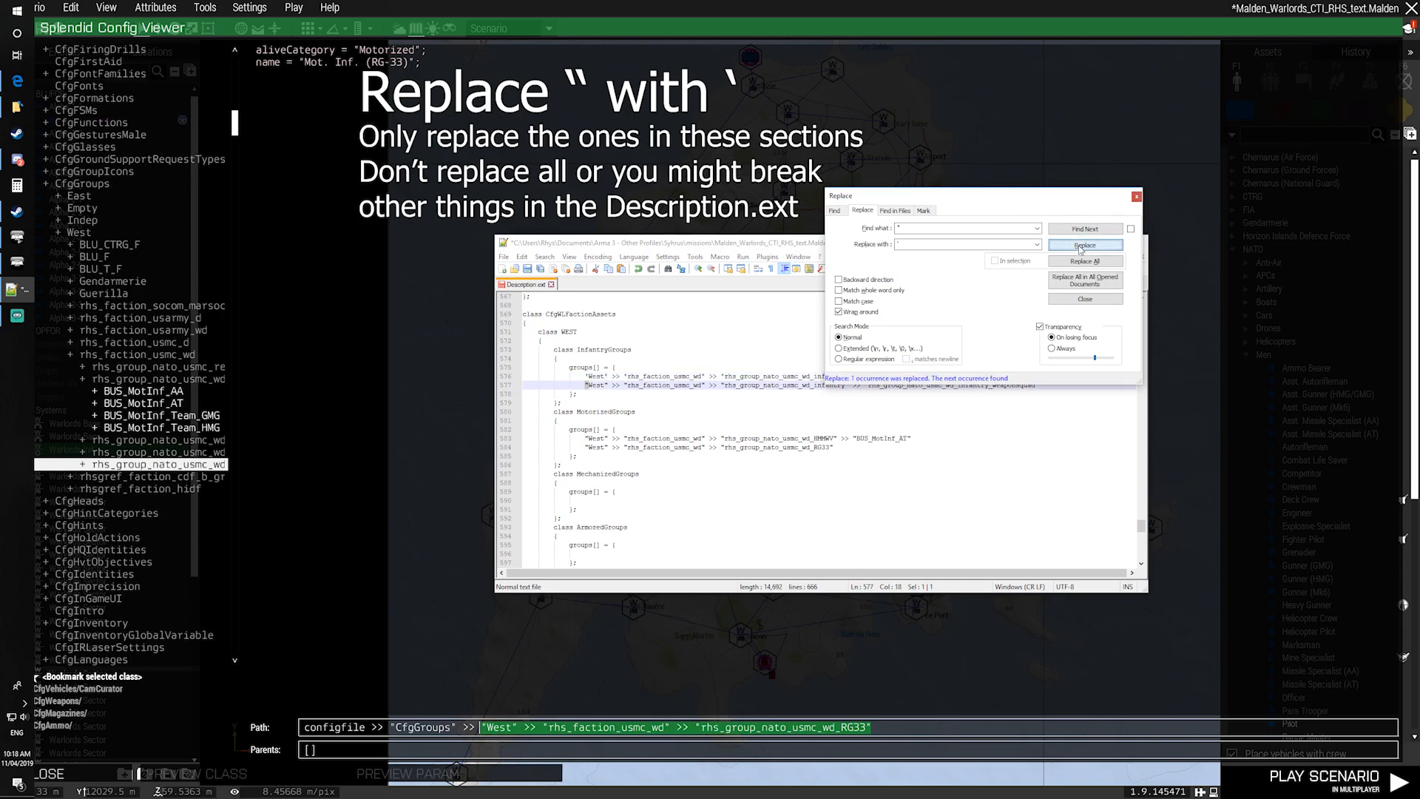
left_click(1086, 244)
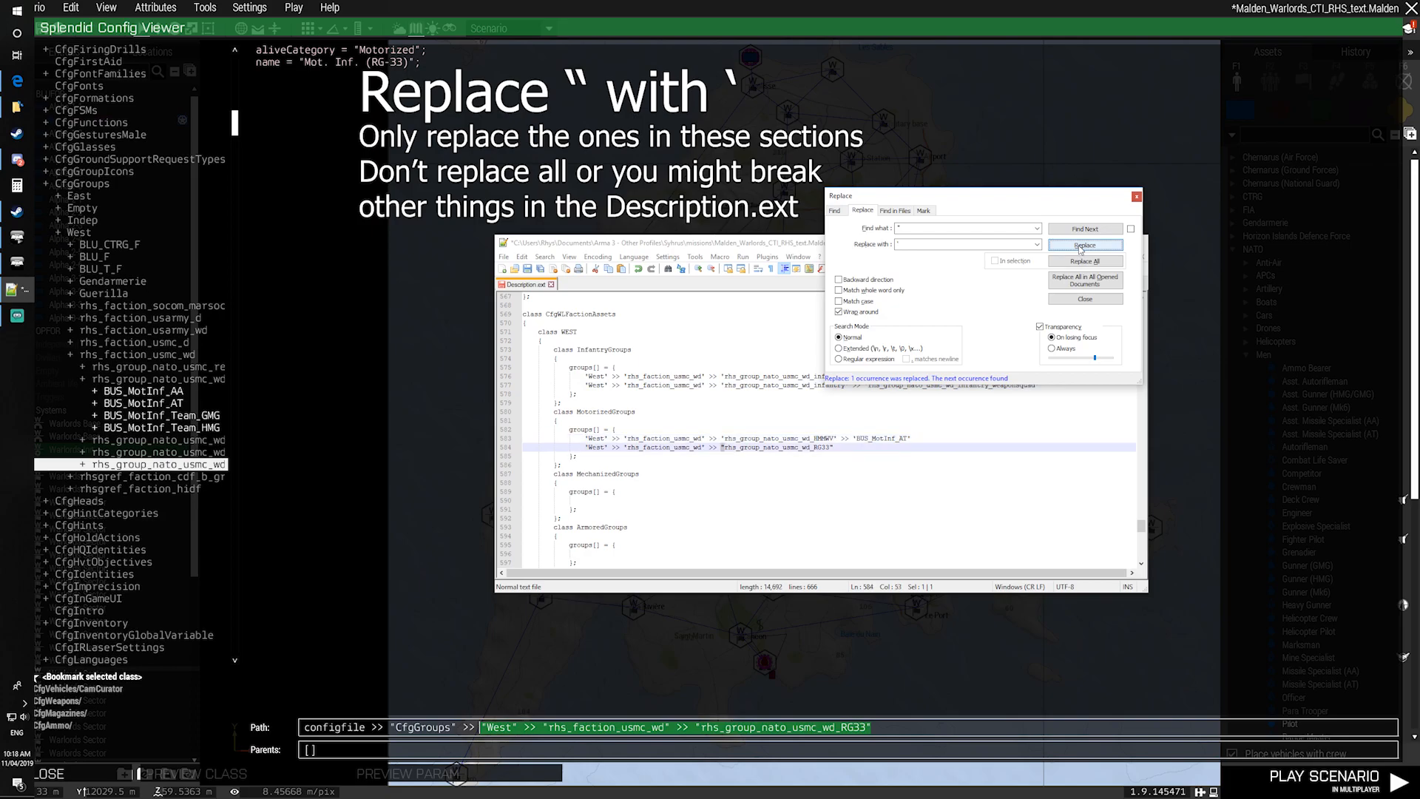
left_click(1086, 246)
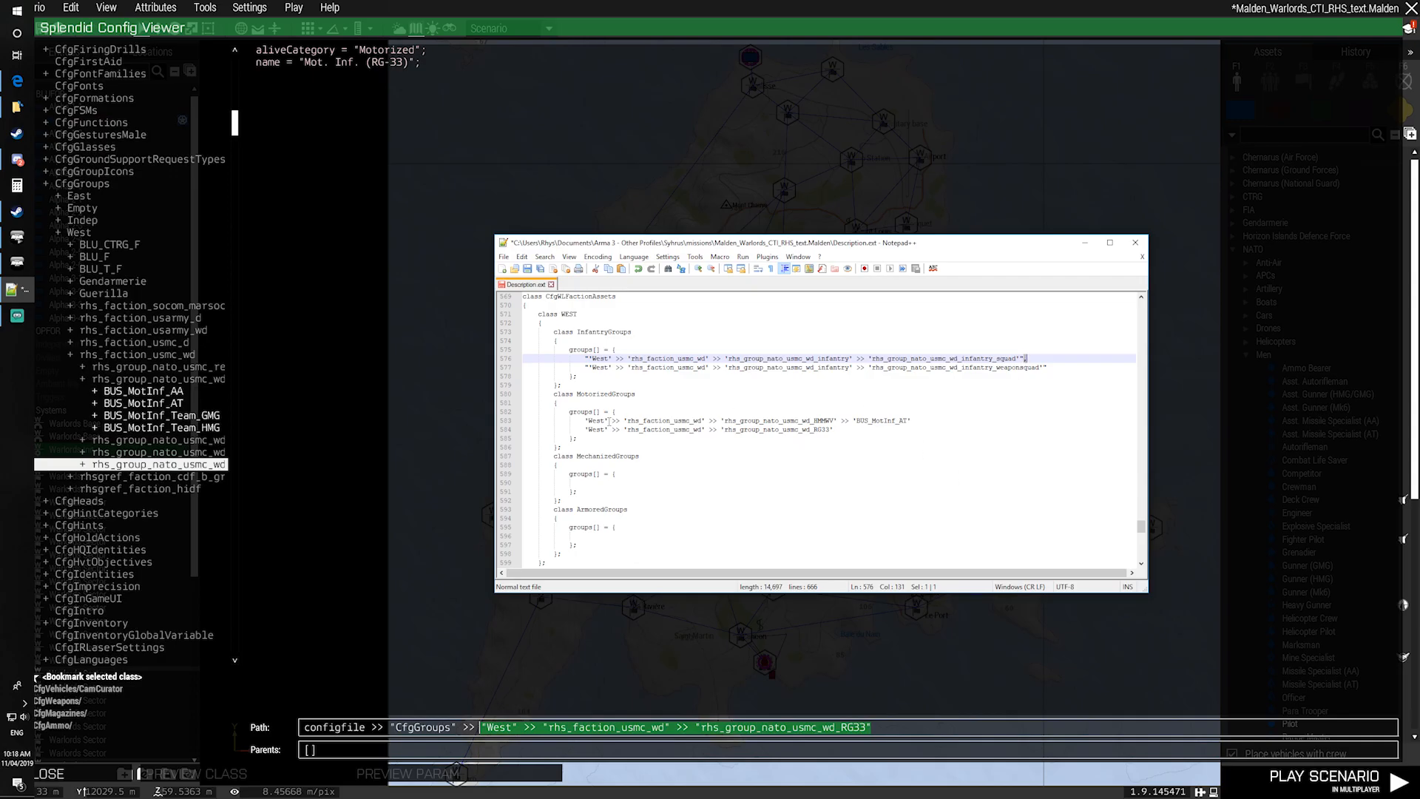
left_click(1326, 780)
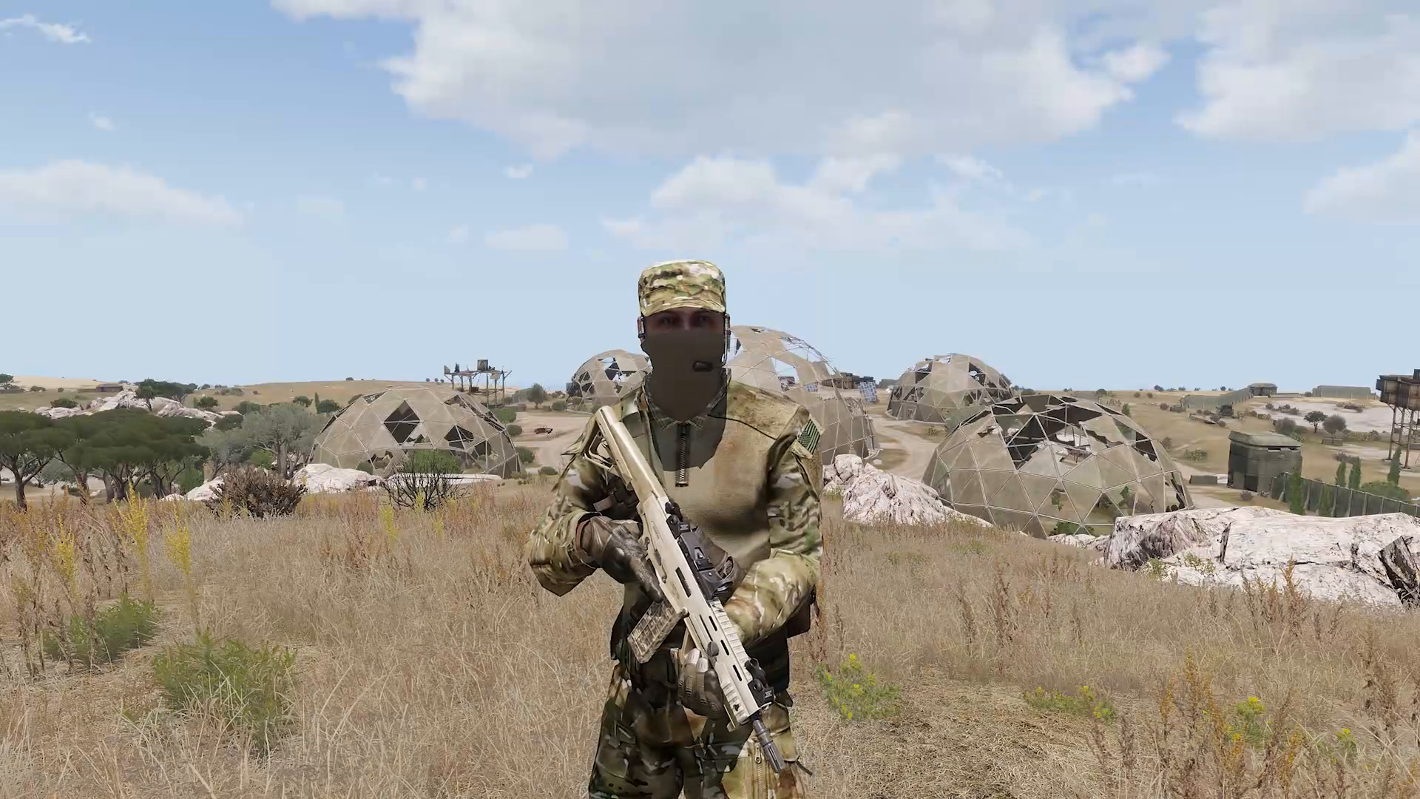